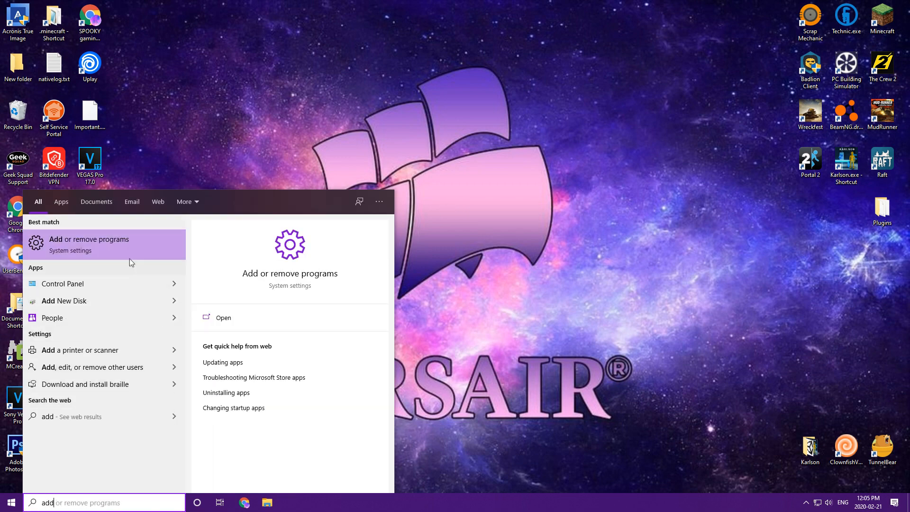
# Open 'Add or remove programs' from the Start search results.
pyautogui.click(88, 243)
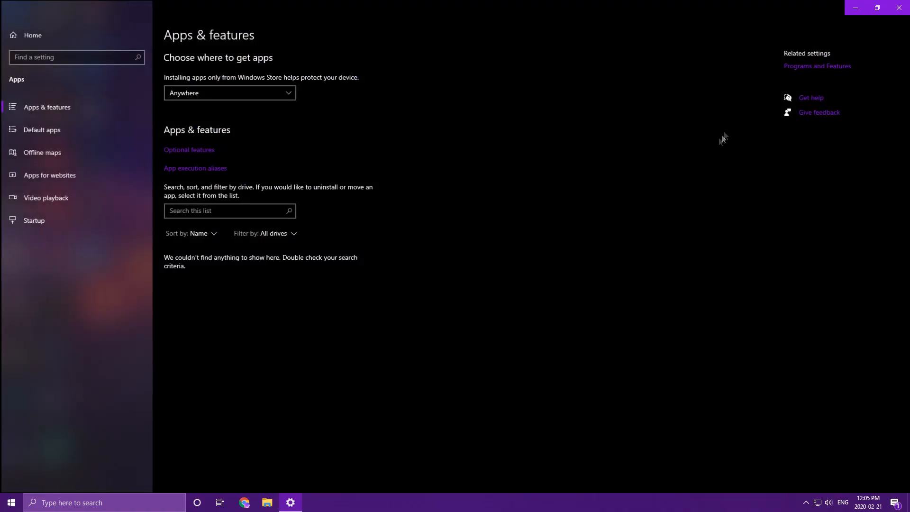
pyautogui.moveTo(313, 217)
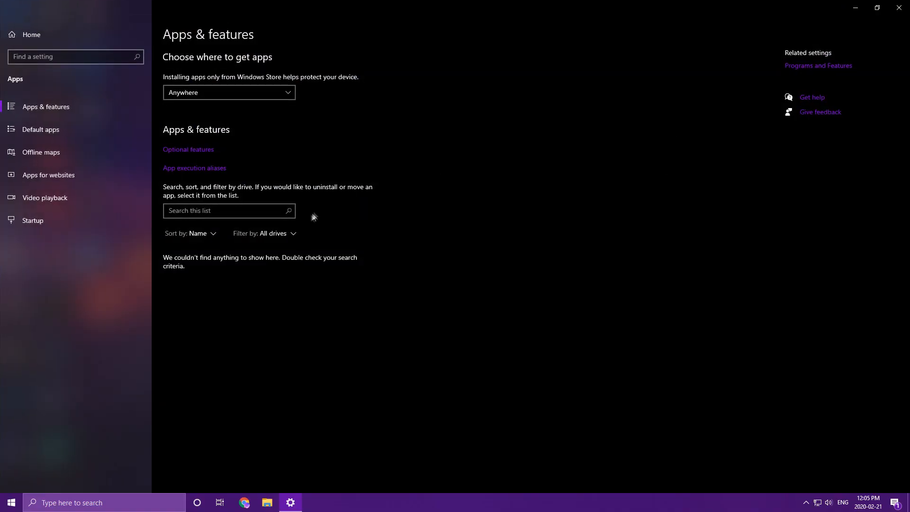
# Filter installed apps by 'gefor' and select NVIDIA GeForce Experience 3.20.2.34.
pyautogui.click(228, 210)
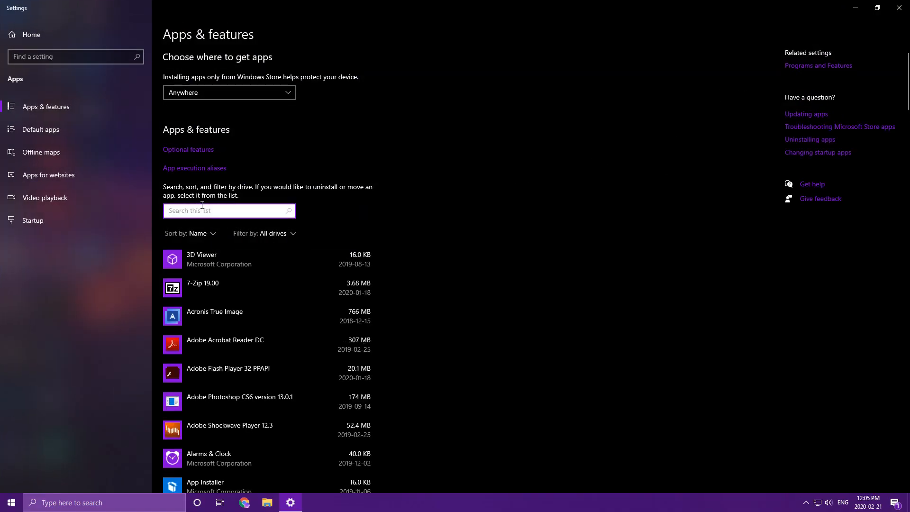
pyautogui.write('gefor')
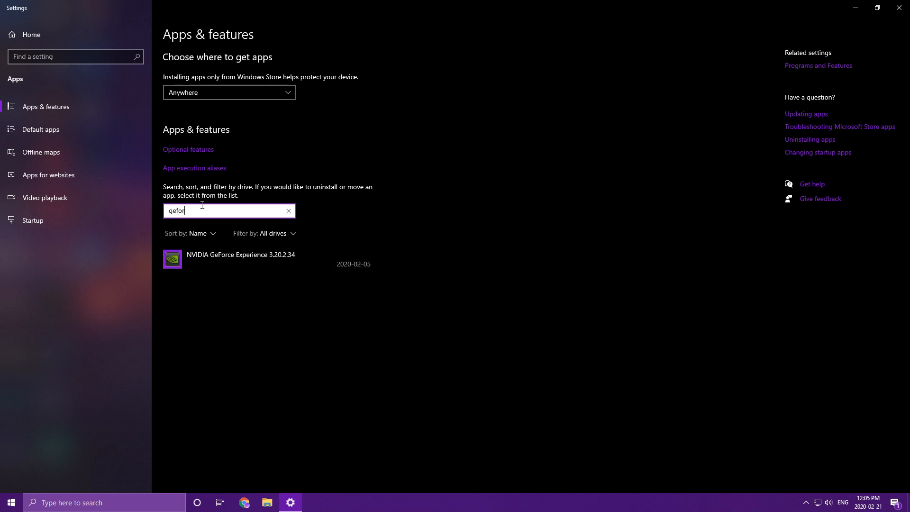
pyautogui.click(240, 254)
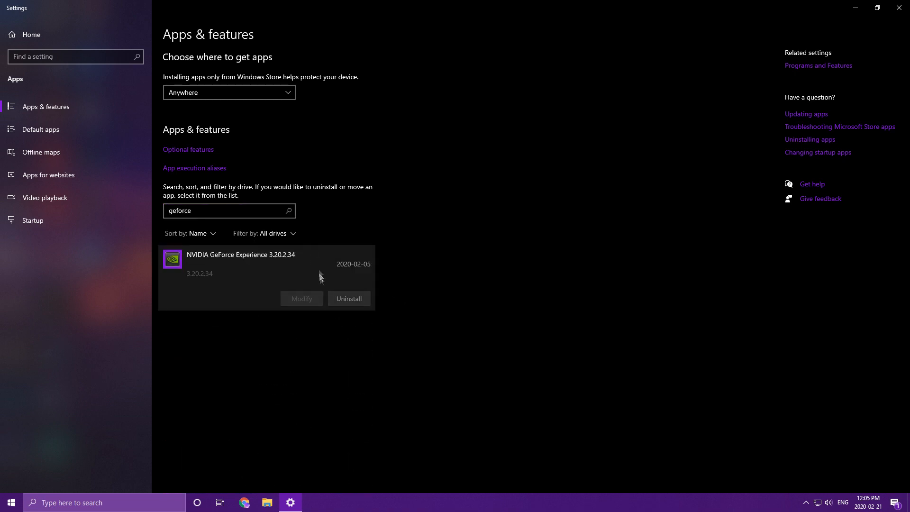
pyautogui.moveTo(317, 298)
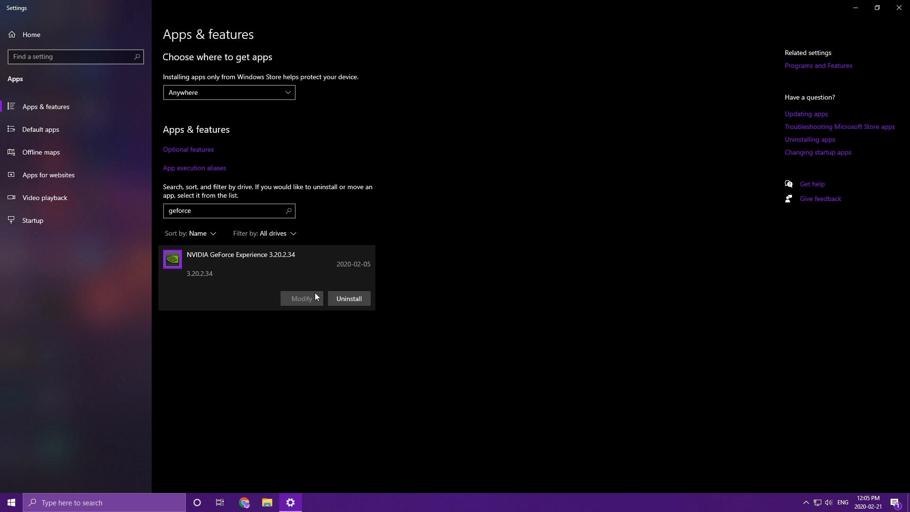
pyautogui.moveTo(315, 290)
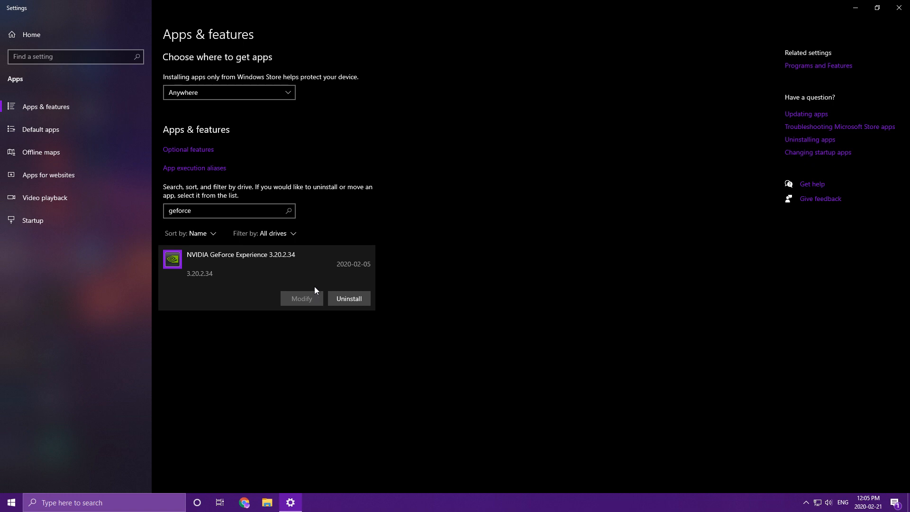
pyautogui.moveTo(326, 351)
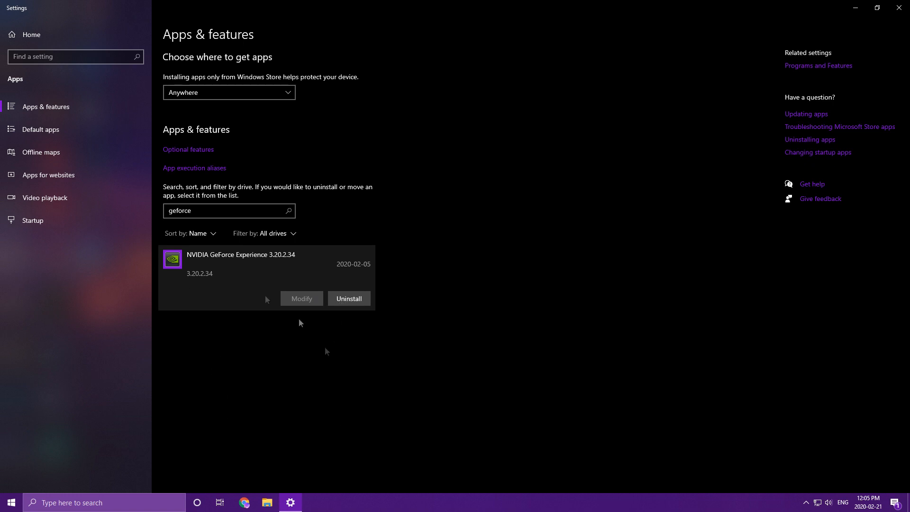
pyautogui.moveTo(301, 415)
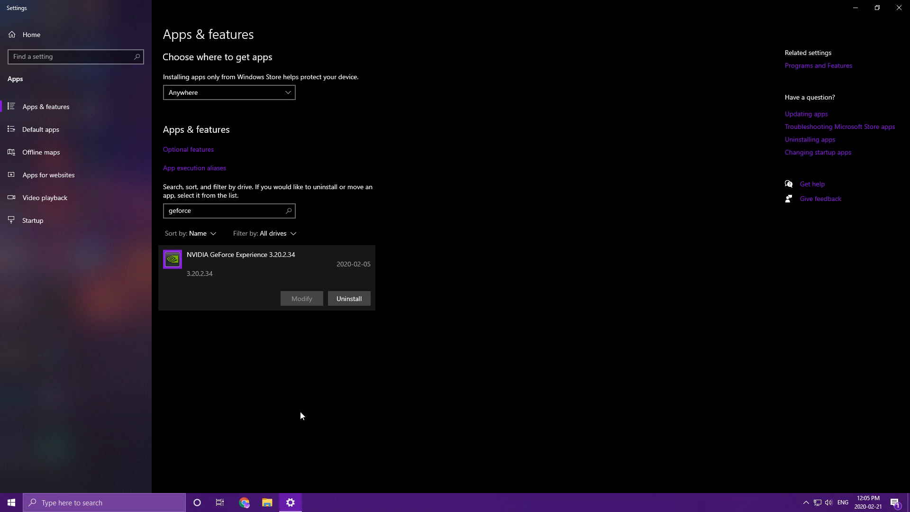
pyautogui.moveTo(902, 8)
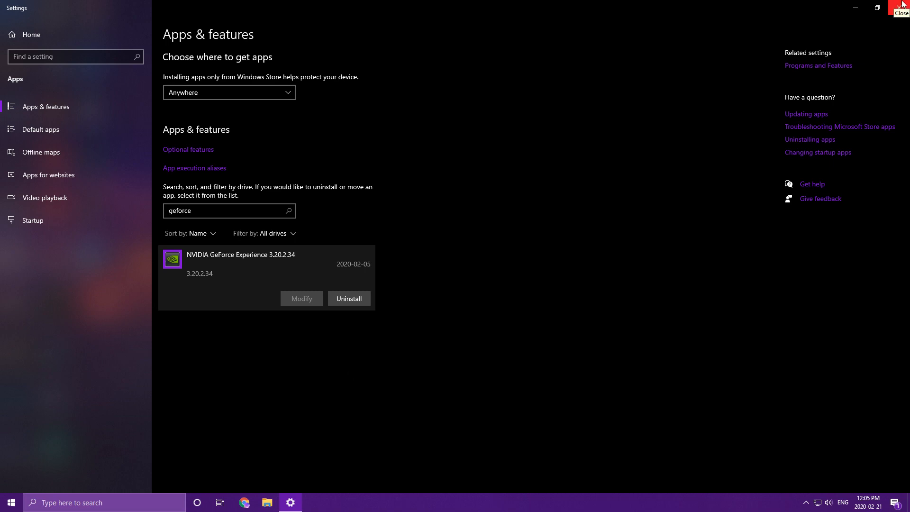
# Close Settings and open the GeForce Experience page on nvidia.com from a Chrome search.
pyautogui.click(902, 10)
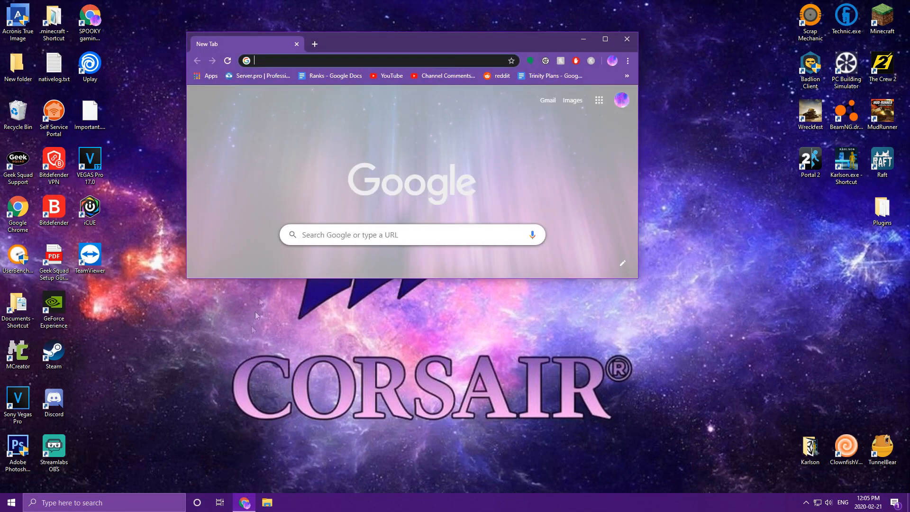
pyautogui.click(604, 38)
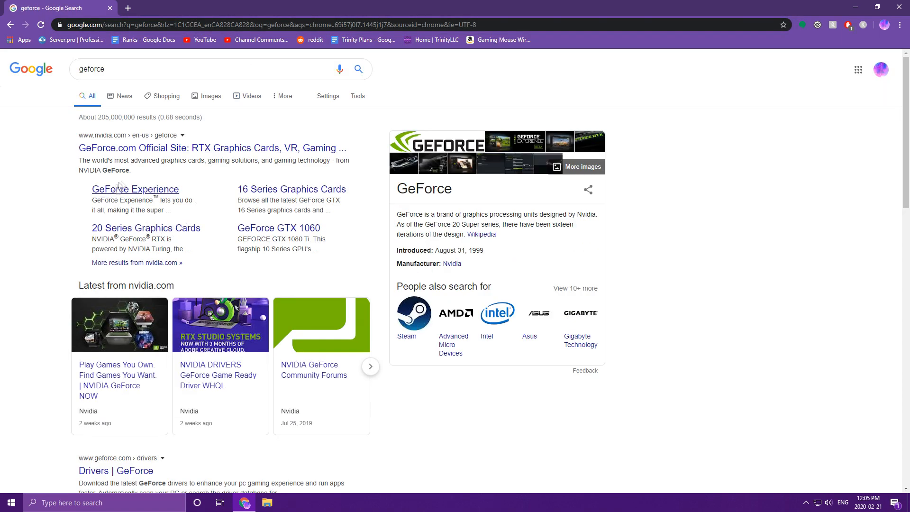
pyautogui.click(135, 189)
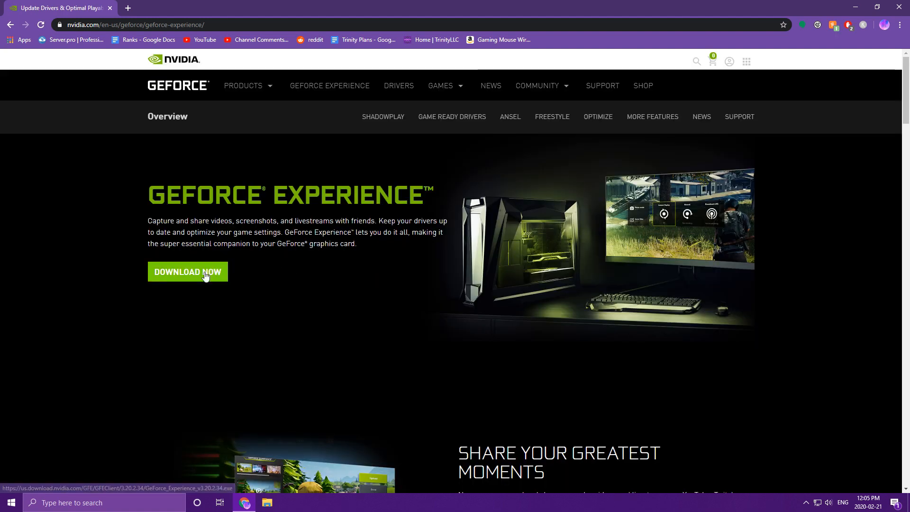
# Download the GeForce Experience installer and open it from the download shelf.
pyautogui.click(187, 272)
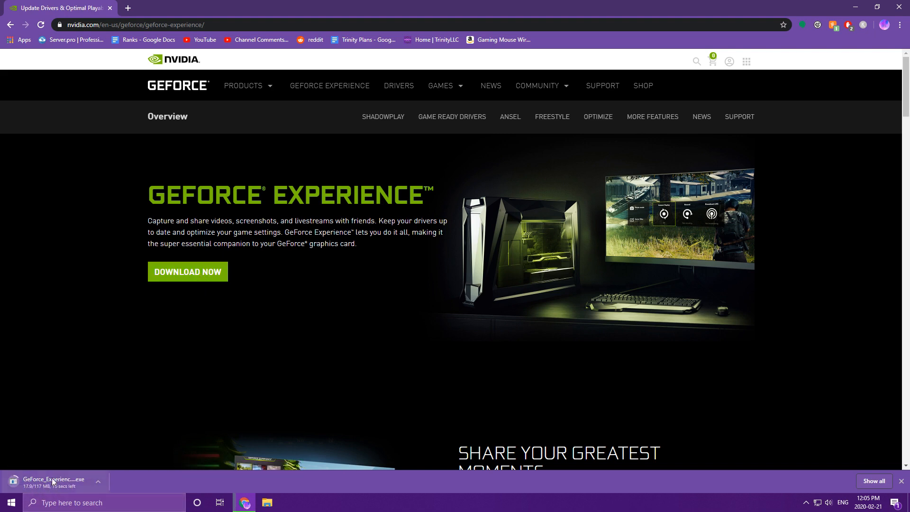
pyautogui.click(96, 481)
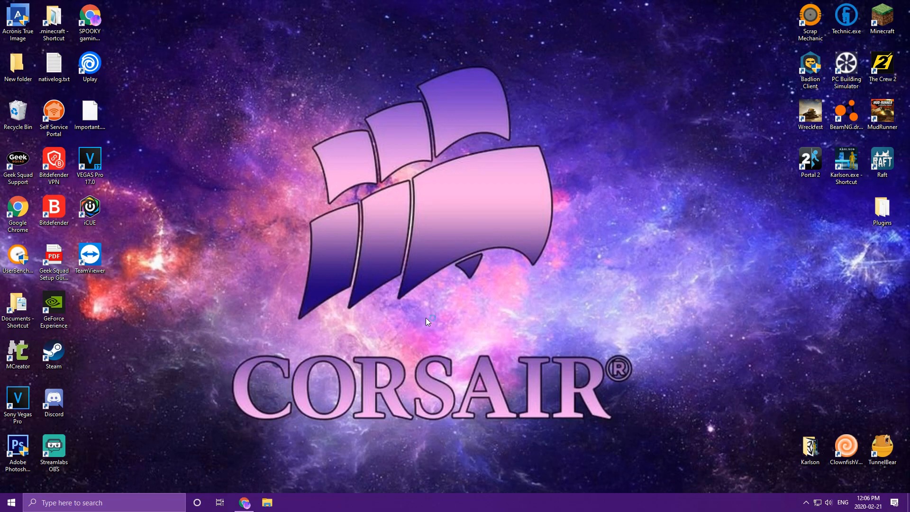
# Launch the GeForce Experience installer from its desktop icon.
pyautogui.doubleClick(53, 306)
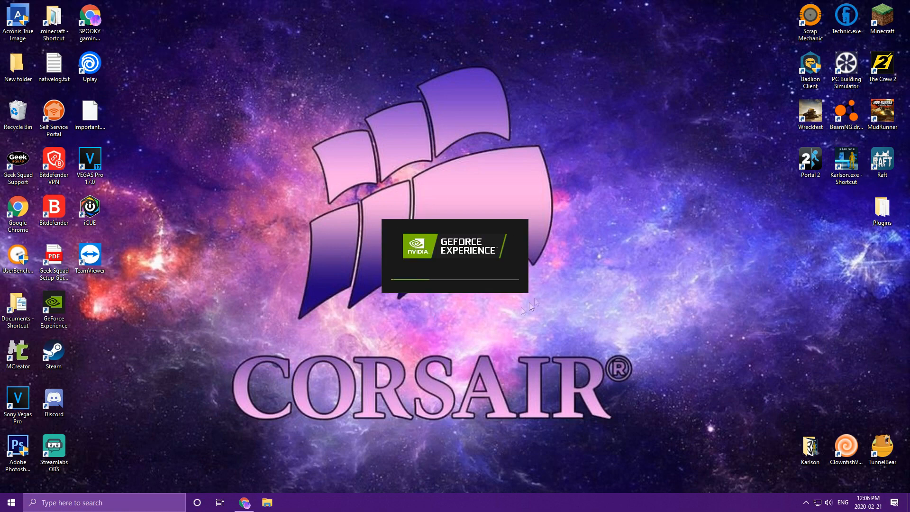
pyautogui.moveTo(383, 269)
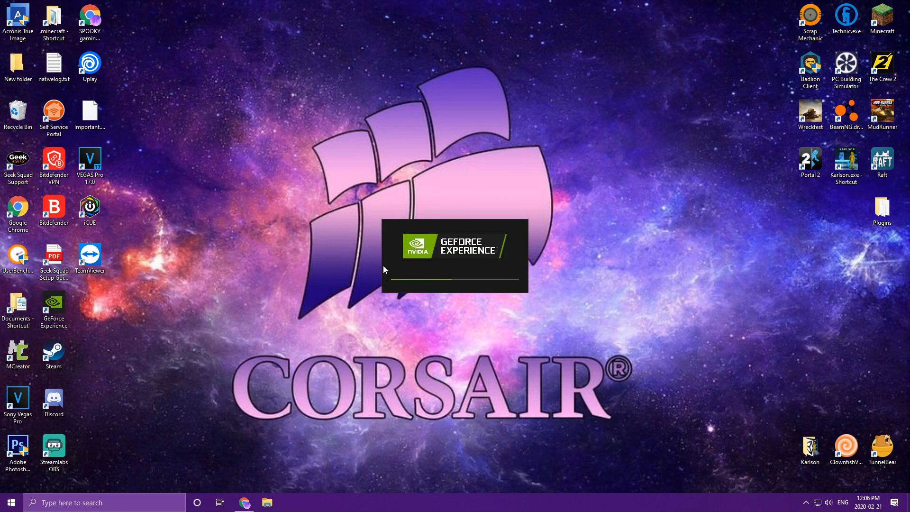
pyautogui.moveTo(464, 316)
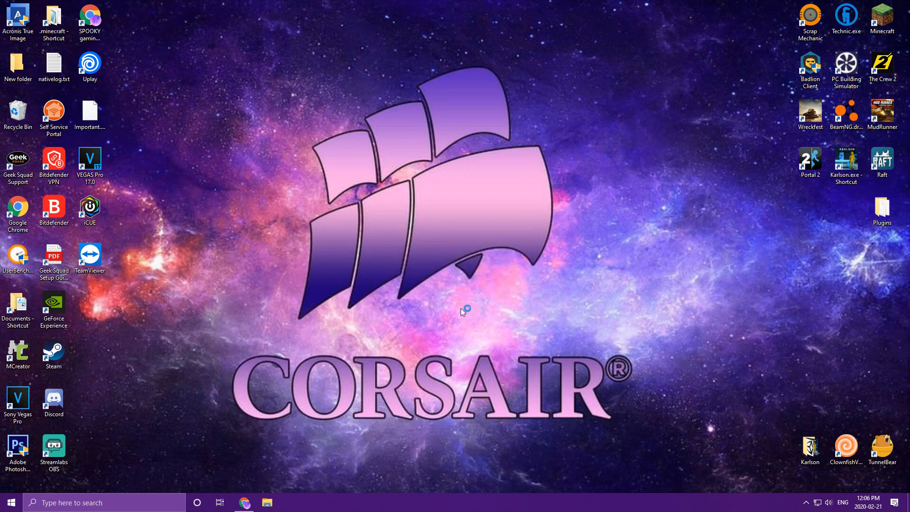
pyautogui.moveTo(444, 332)
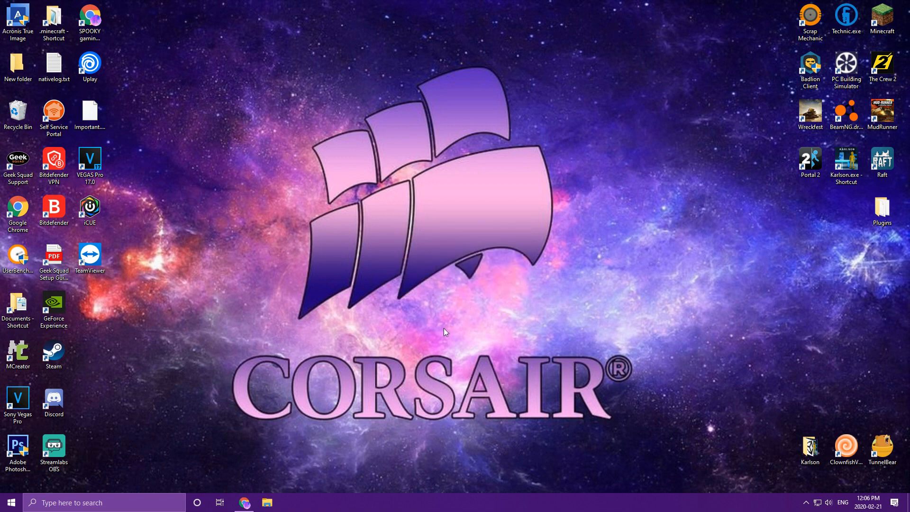
# Reopen the GeForce Experience 3.20.2.34 installer and decline with DON'T INSTALL.
pyautogui.doubleClick(53, 306)
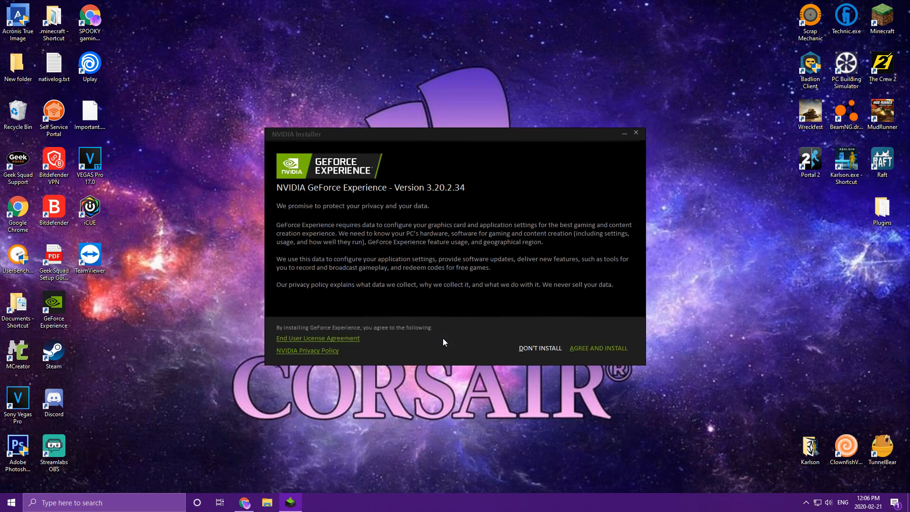
pyautogui.moveTo(597, 347)
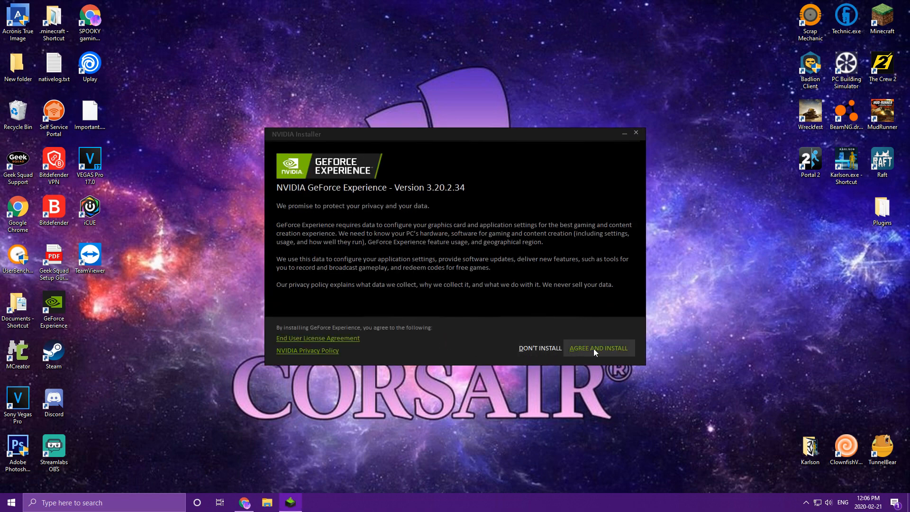
pyautogui.moveTo(540, 347)
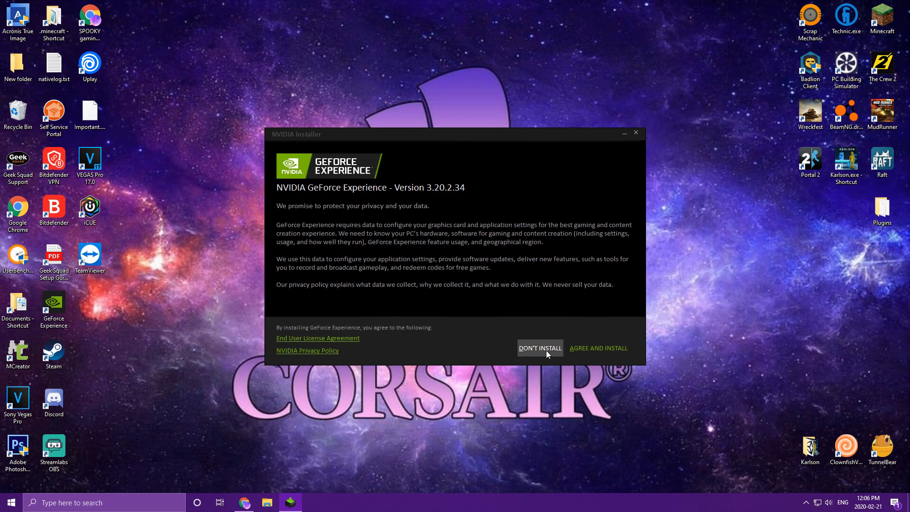
pyautogui.click(539, 347)
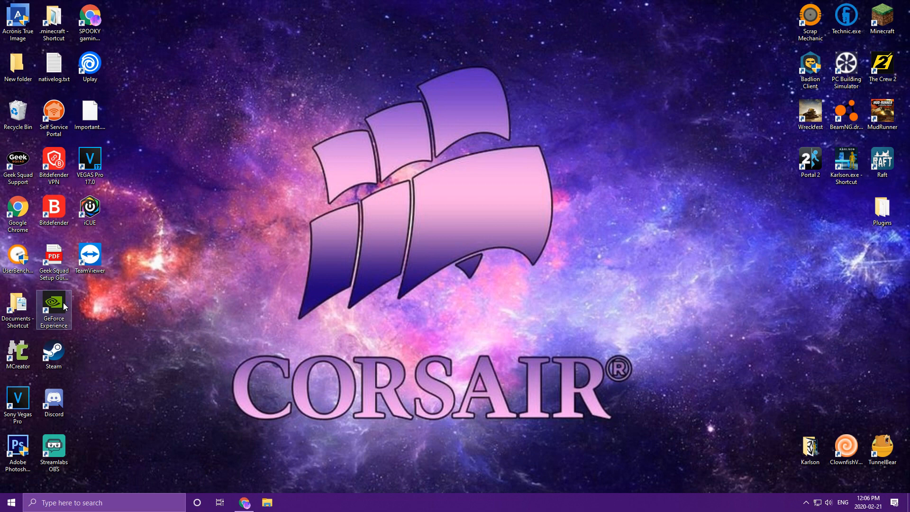
# Launch GeForce Experience from its desktop shortcut and go to the Account page.
pyautogui.doubleClick(53, 306)
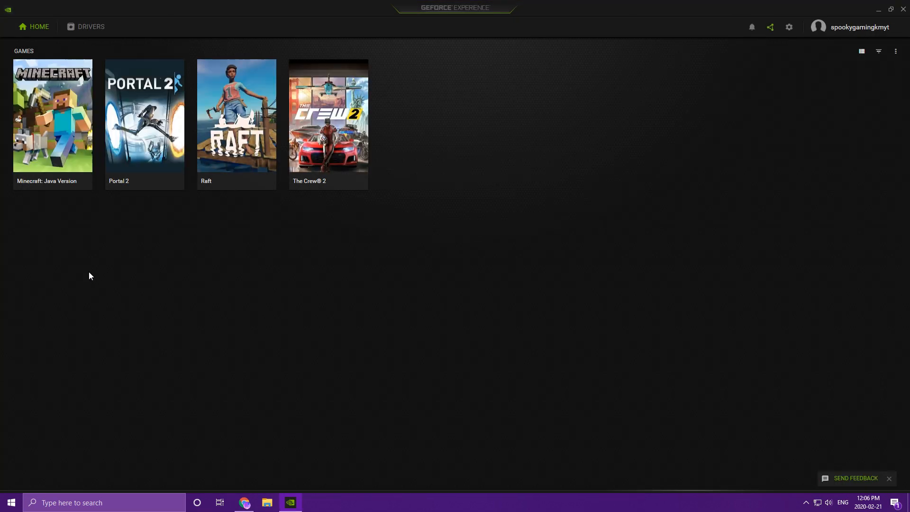
pyautogui.moveTo(162, 41)
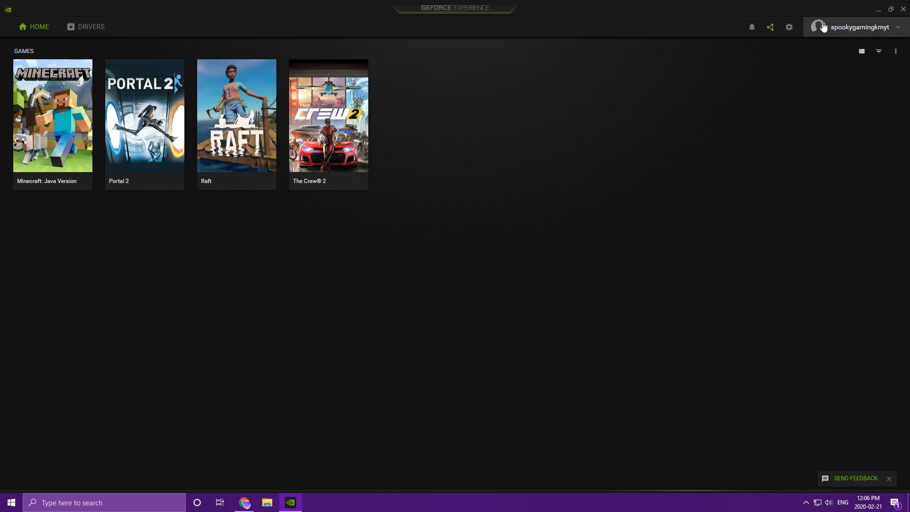
pyautogui.click(858, 27)
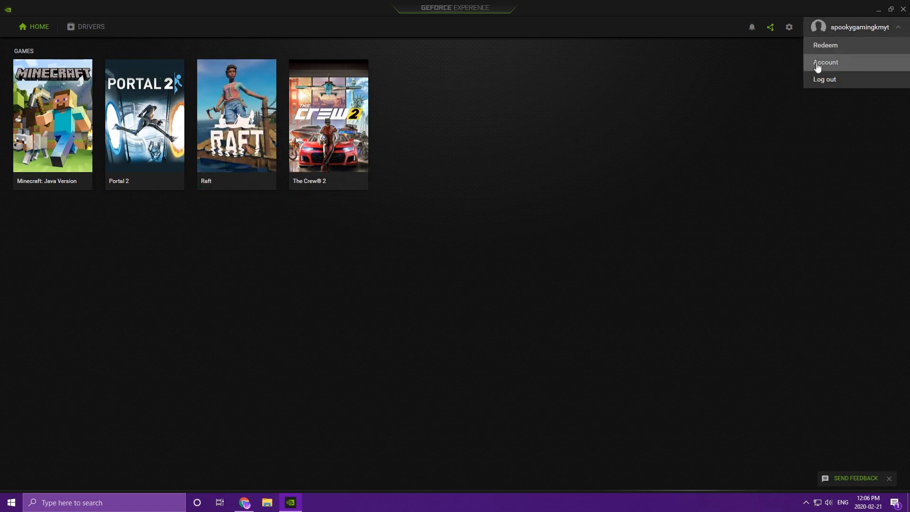
pyautogui.click(824, 62)
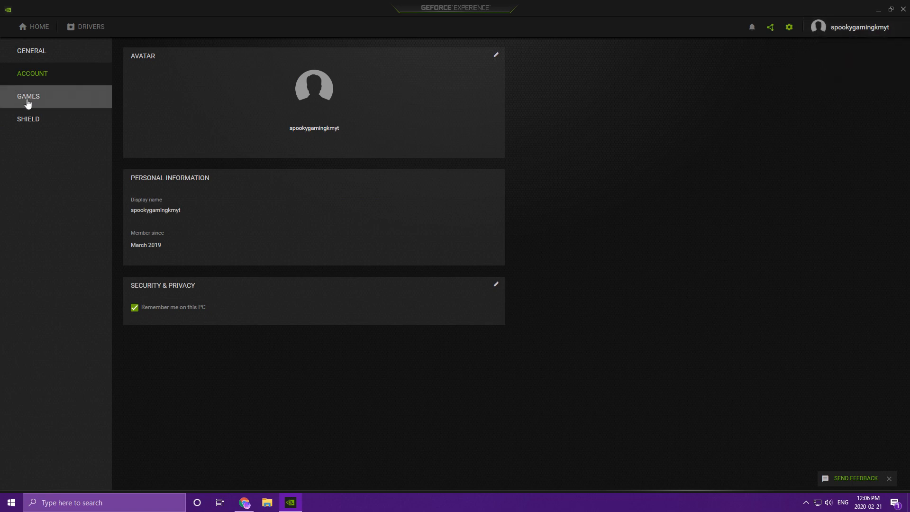
# Switch to the General settings page showing version 3.20.2.34 and the In-Game Overlay.
pyautogui.click(31, 50)
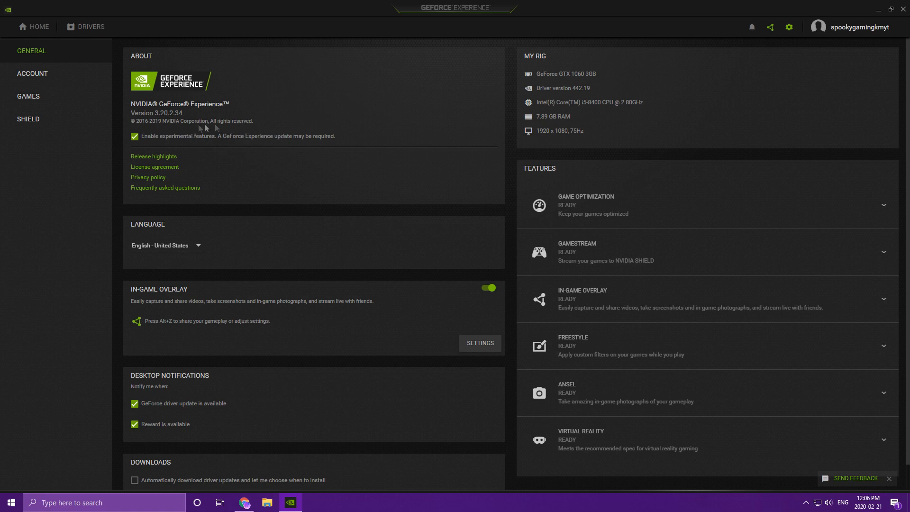
pyautogui.moveTo(207, 152)
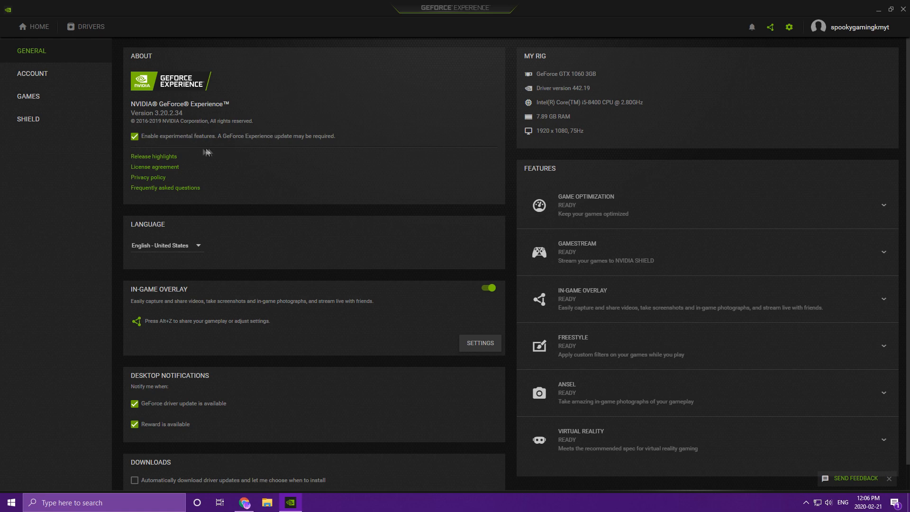
pyautogui.moveTo(184, 258)
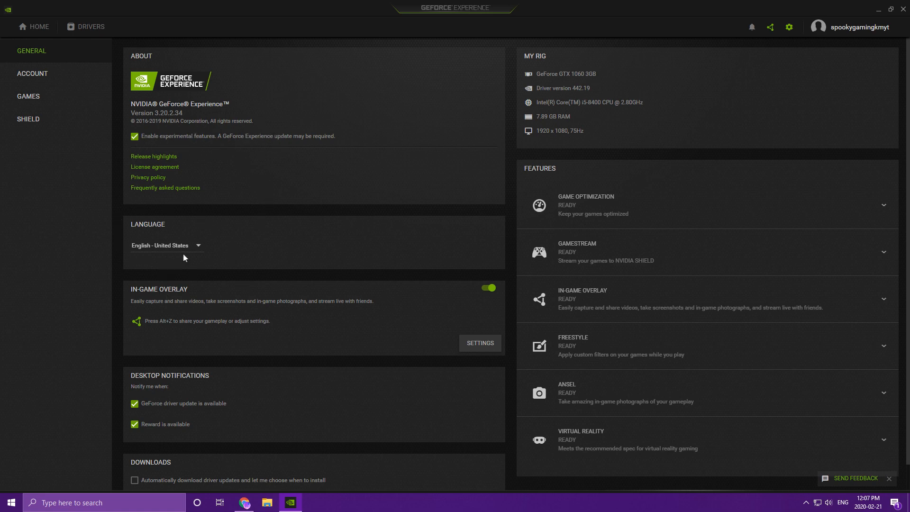
pyautogui.moveTo(180, 336)
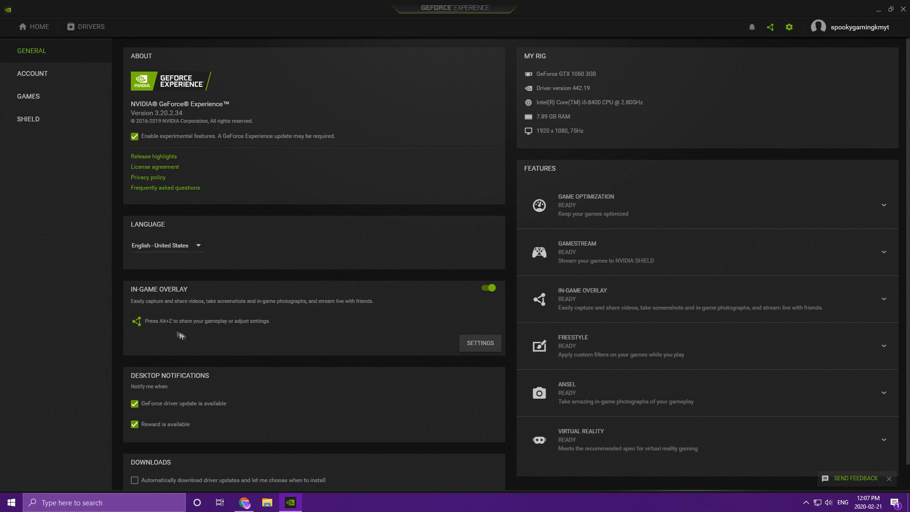
pyautogui.moveTo(498, 301)
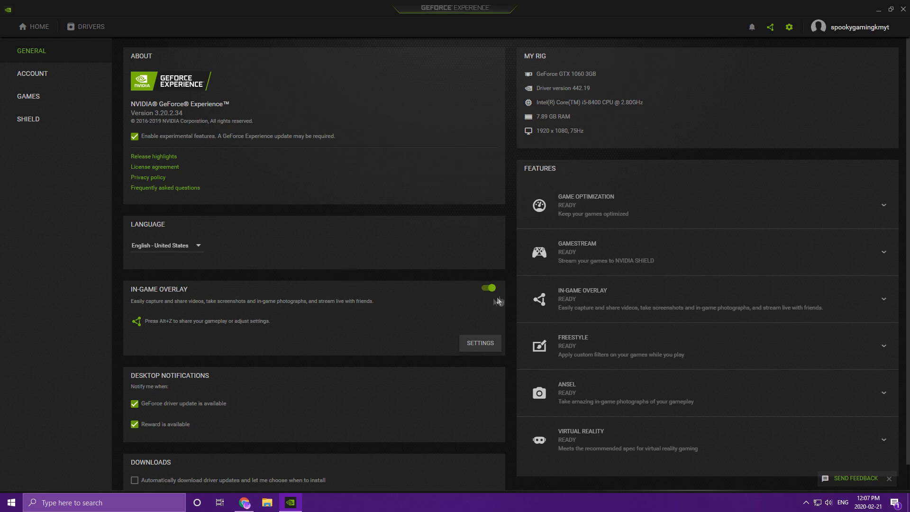
pyautogui.moveTo(172, 303)
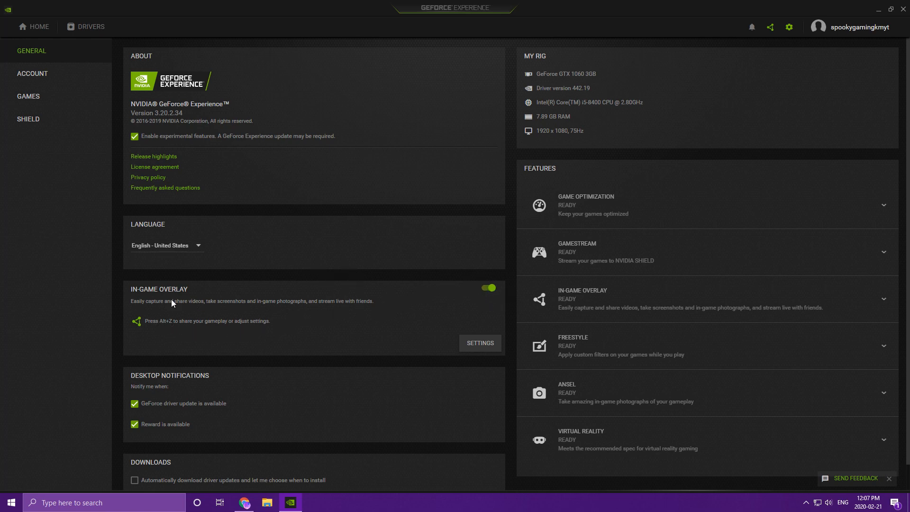
pyautogui.moveTo(238, 284)
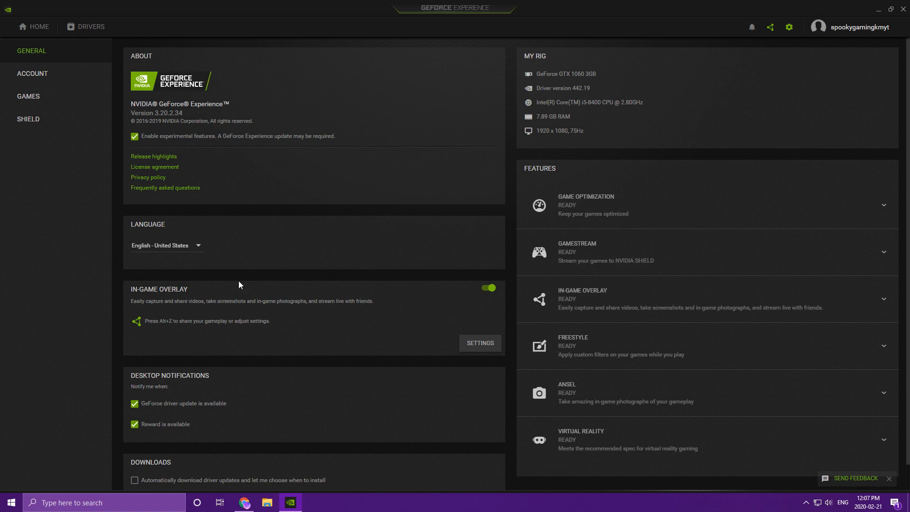